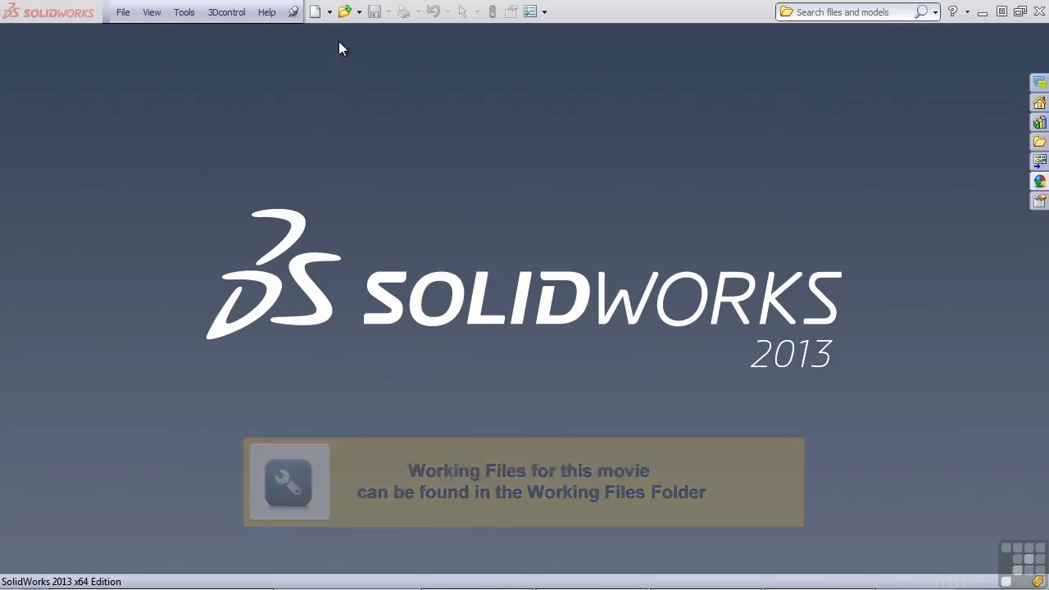
- Bring up the Open dialog to browse to the Chapter 4 part files
{"action": "left_click", "coordinate": [344, 12]}
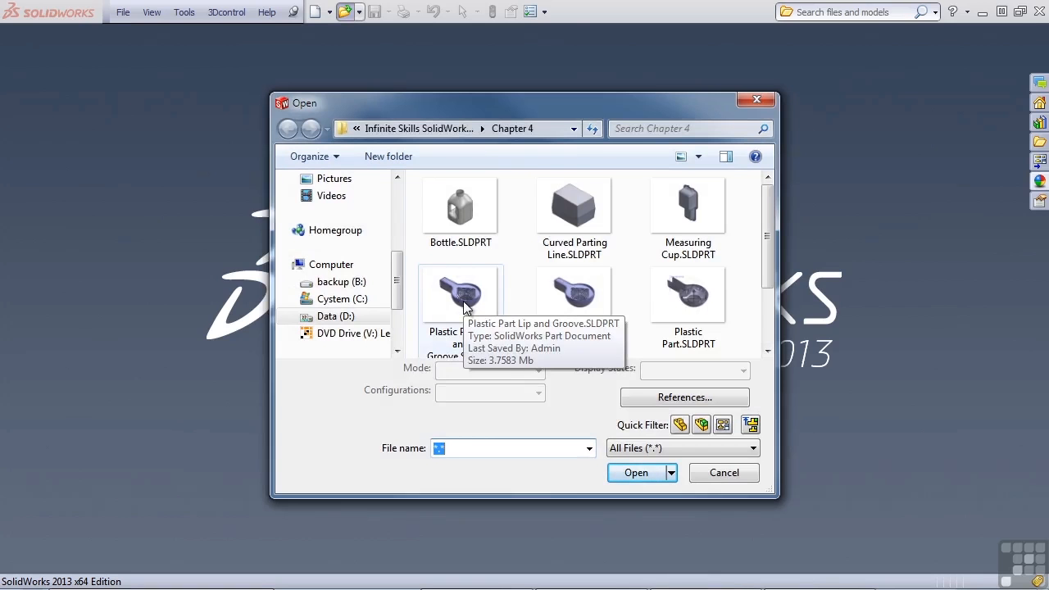
{"action": "mouse_move", "coordinate": [459, 311]}
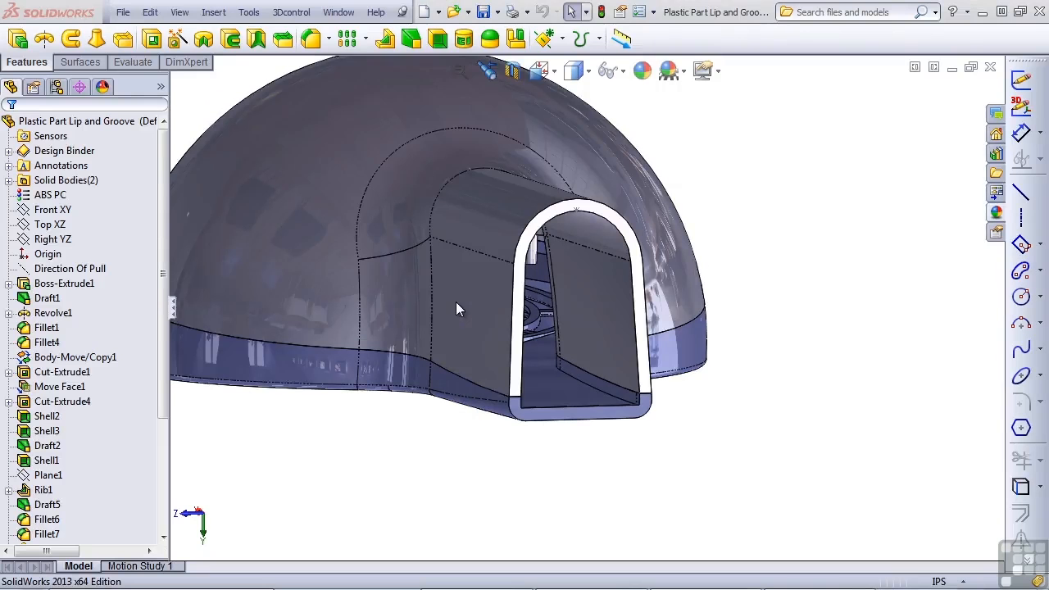
- Orbit the model and expand Solid Bodies to reveal Cut-Extrude3 and Cut-Extrude5
{"action": "left_click_drag", "start_coordinate": [460, 308], "coordinate": [479, 466]}
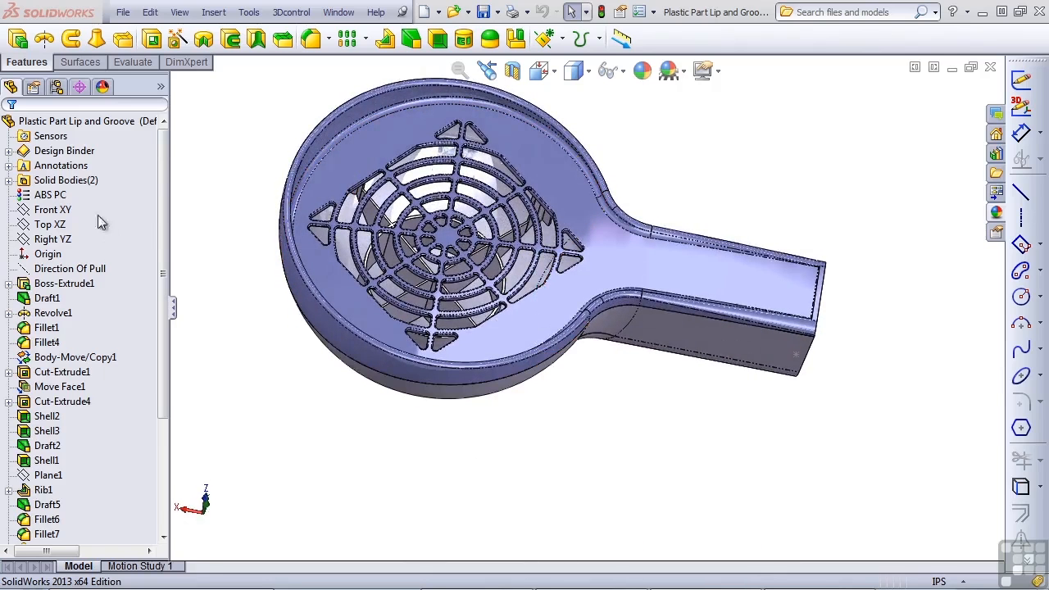
{"action": "left_click", "coordinate": [66, 178]}
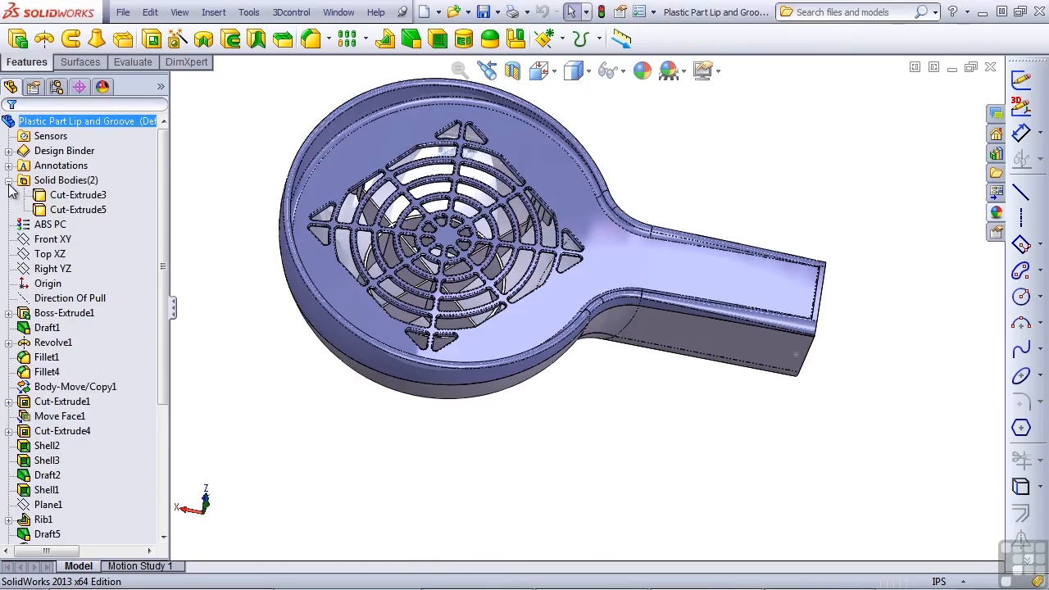
{"action": "left_click", "coordinate": [79, 210]}
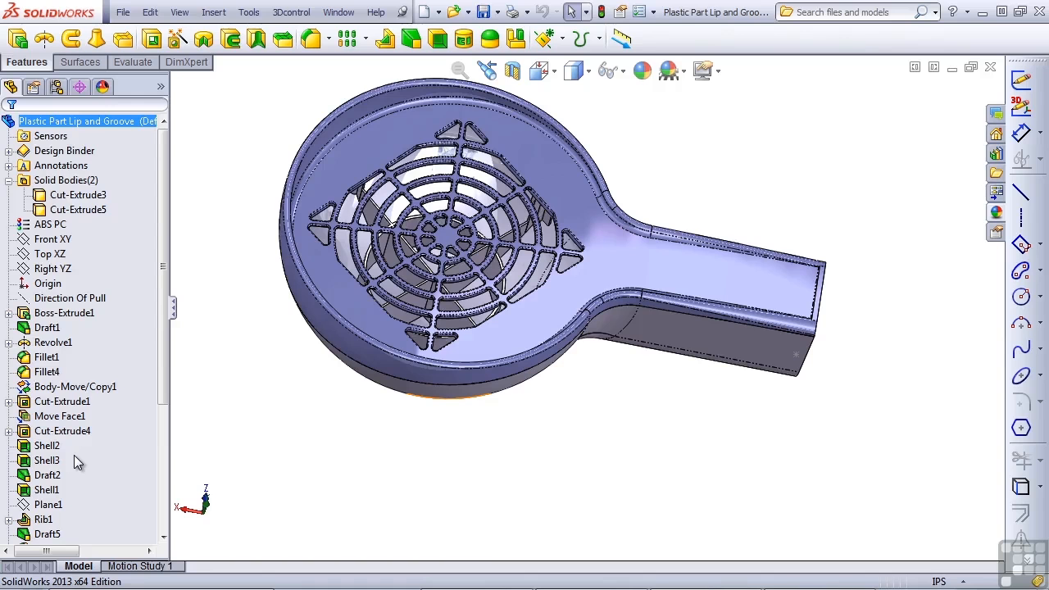
{"action": "left_click", "coordinate": [79, 194]}
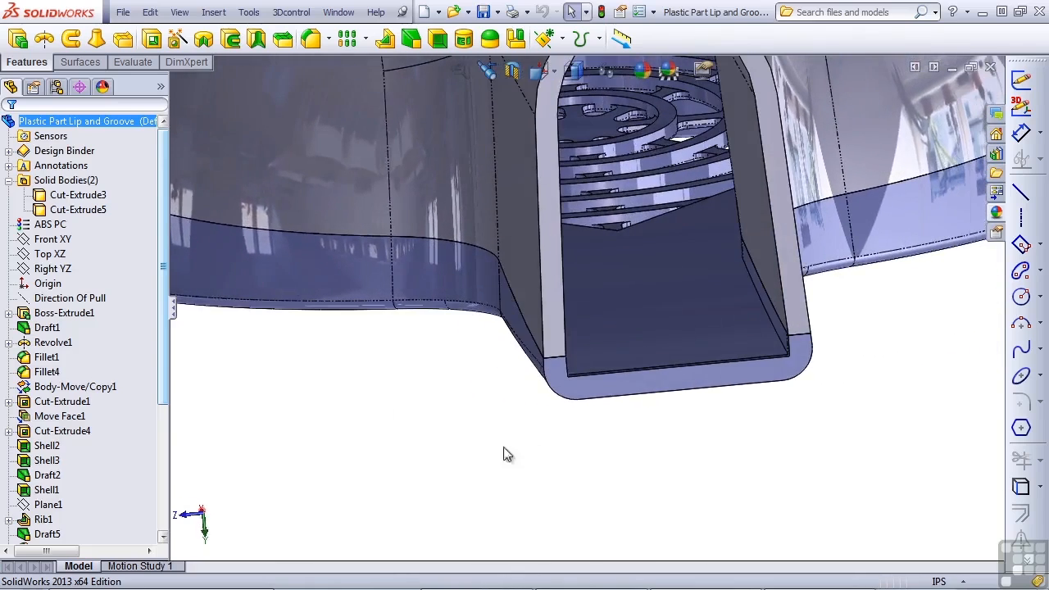
- Start a Lip/Groove fastening feature from the Insert menu
{"action": "left_click", "coordinate": [213, 11]}
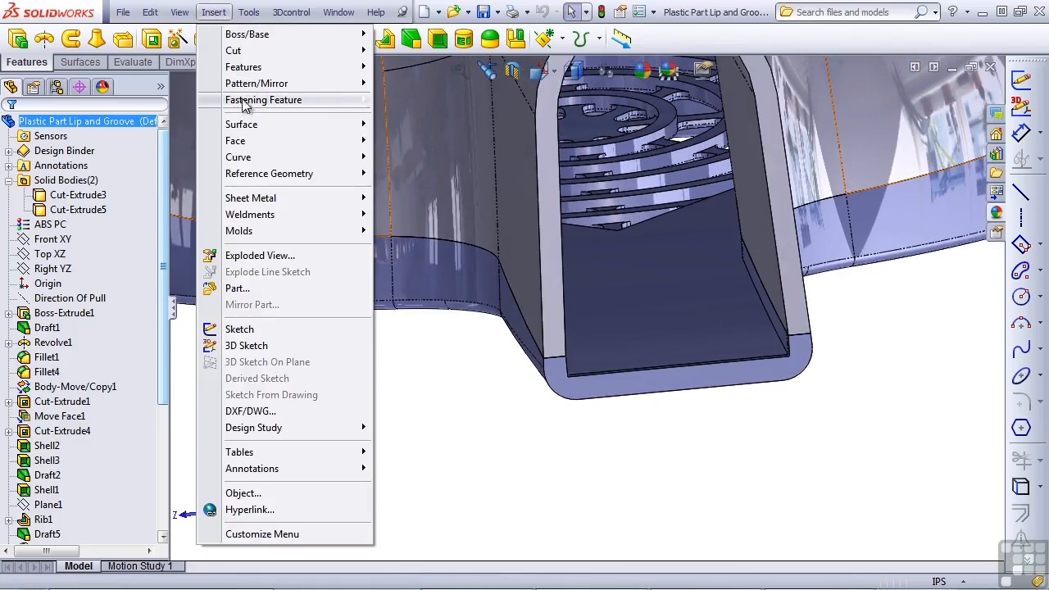
{"action": "mouse_move", "coordinate": [263, 100]}
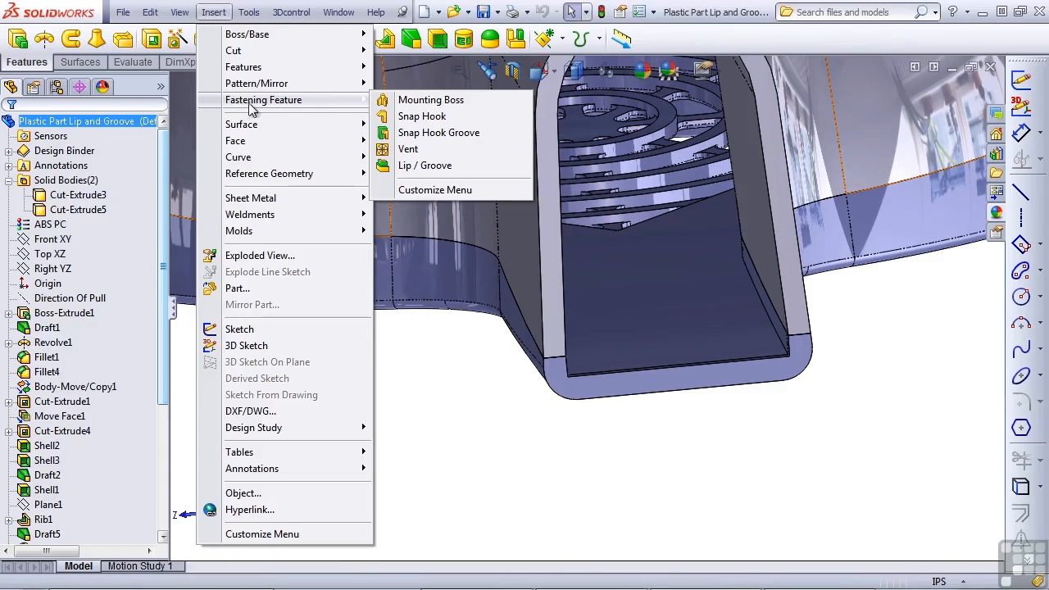
{"action": "left_click", "coordinate": [425, 166]}
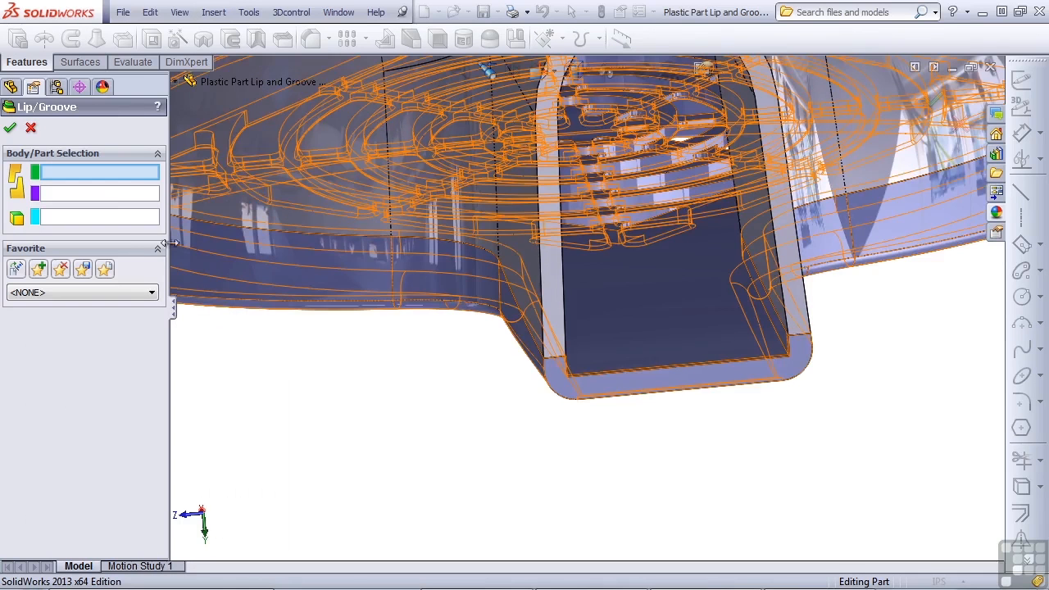
{"action": "mouse_move", "coordinate": [121, 177]}
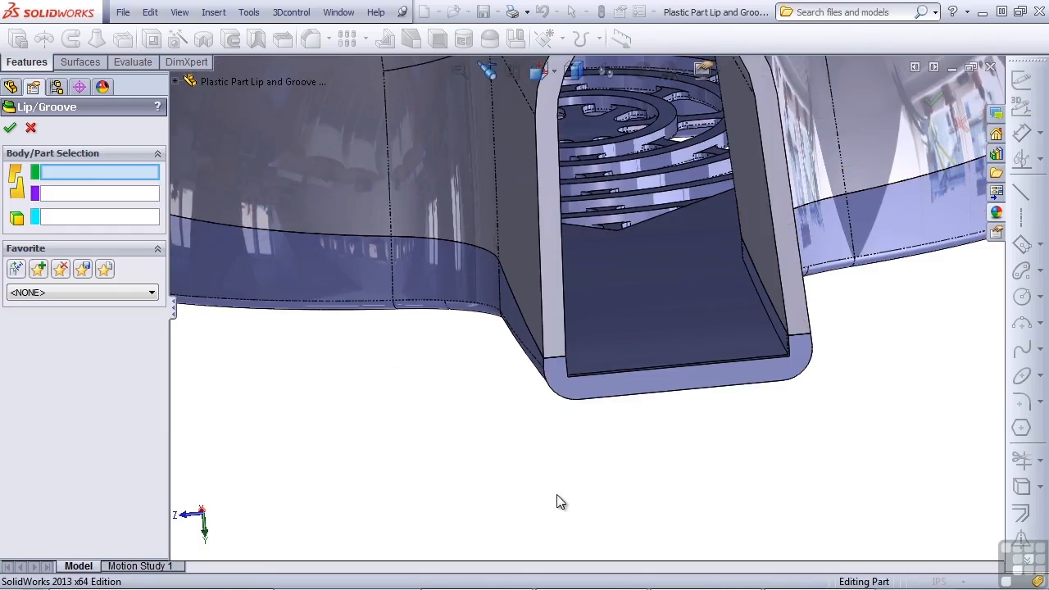
{"action": "mouse_move", "coordinate": [562, 505]}
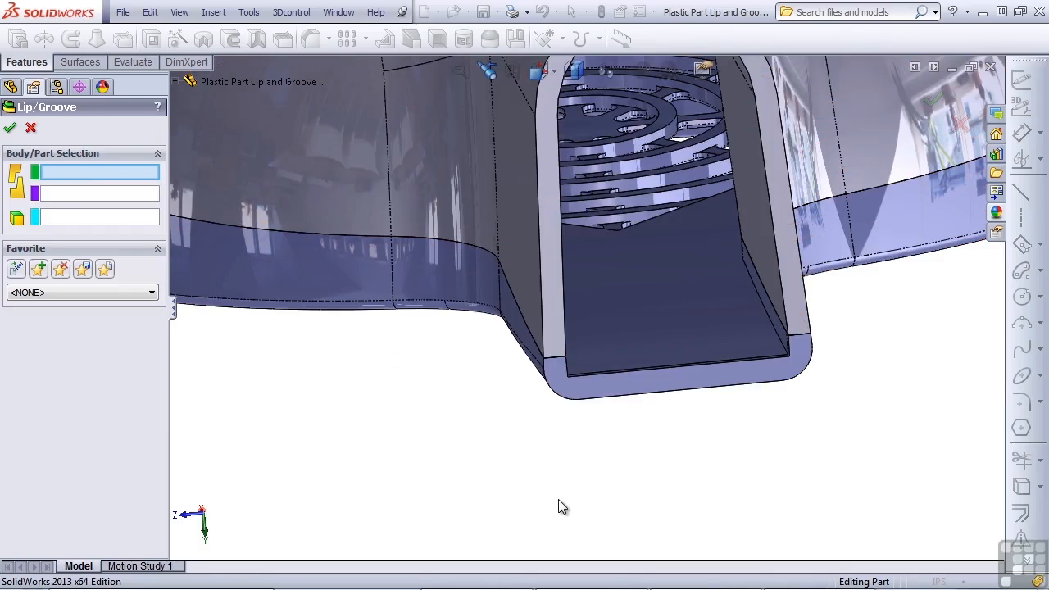
- Choose Cut-Extrude3 as groove body, Cut-Extrude5 as lip body and Direction Of Pull as direction
{"action": "left_click", "coordinate": [549, 295]}
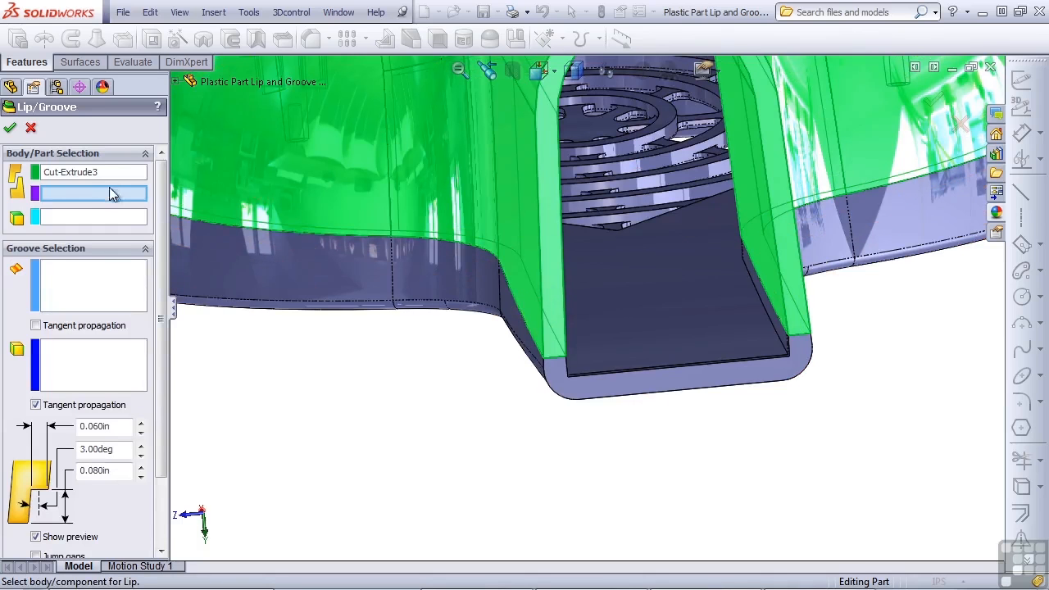
{"action": "mouse_move", "coordinate": [105, 197]}
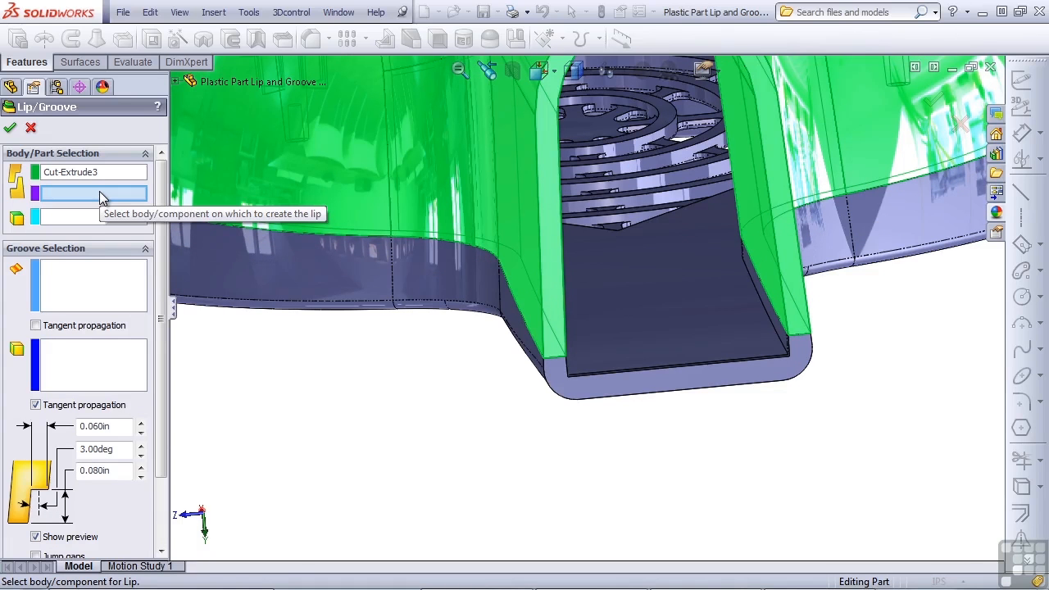
{"action": "mouse_move", "coordinate": [608, 413]}
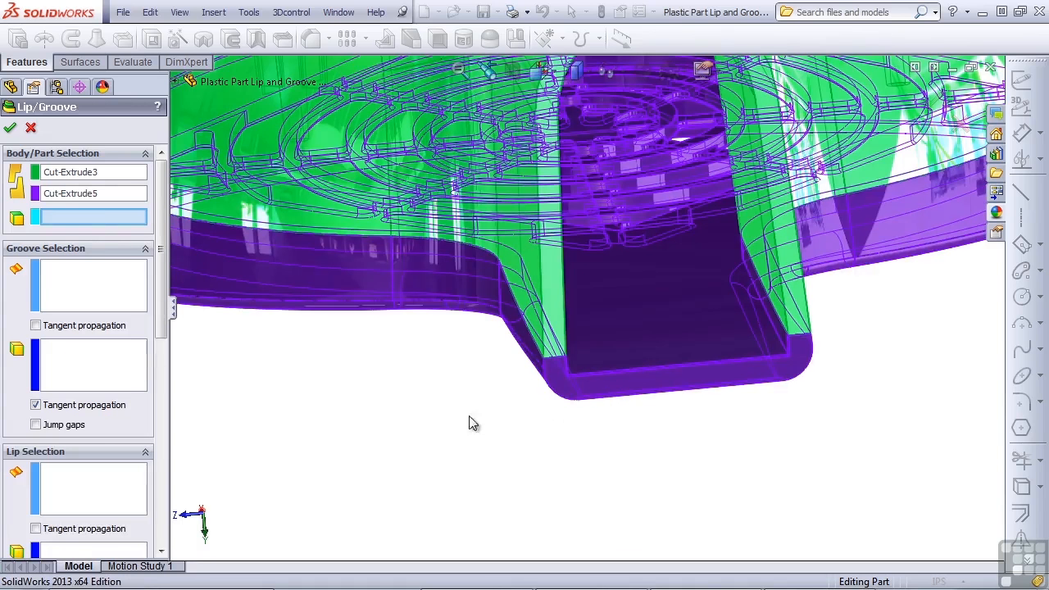
{"action": "mouse_move", "coordinate": [95, 216]}
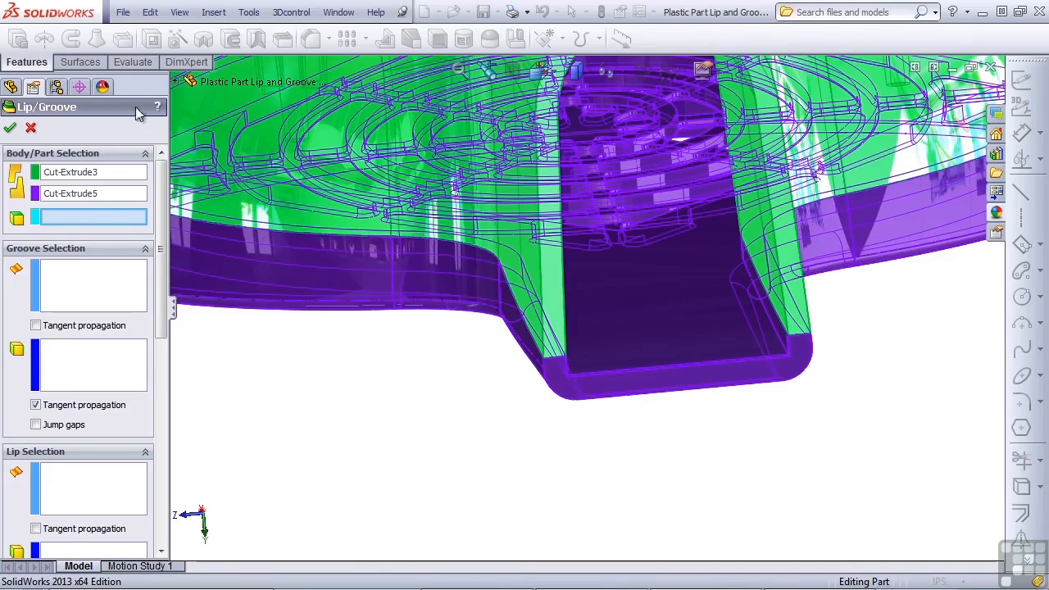
{"action": "left_click", "coordinate": [181, 82]}
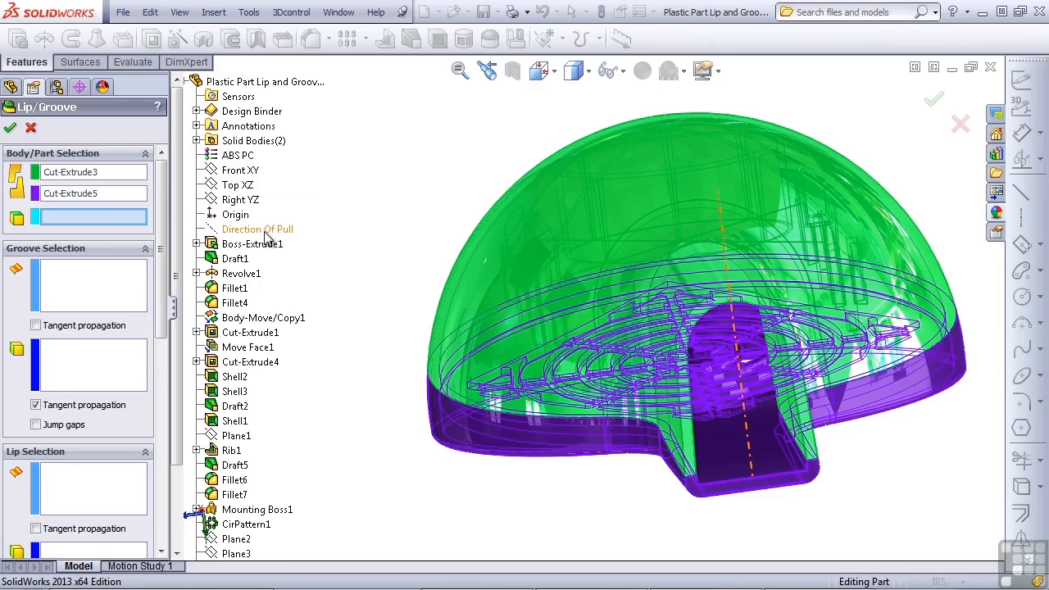
{"action": "left_click", "coordinate": [258, 230]}
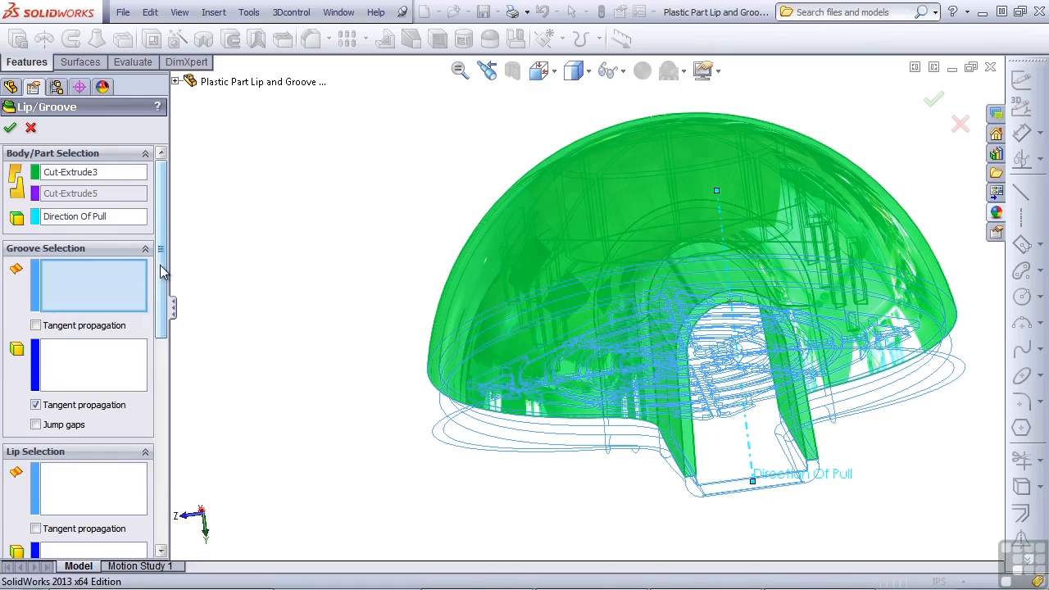
- Pick the top body's rim face and its inner edge as the groove selection
{"action": "scroll", "scroll_direction": "down", "scroll_amount": 3}
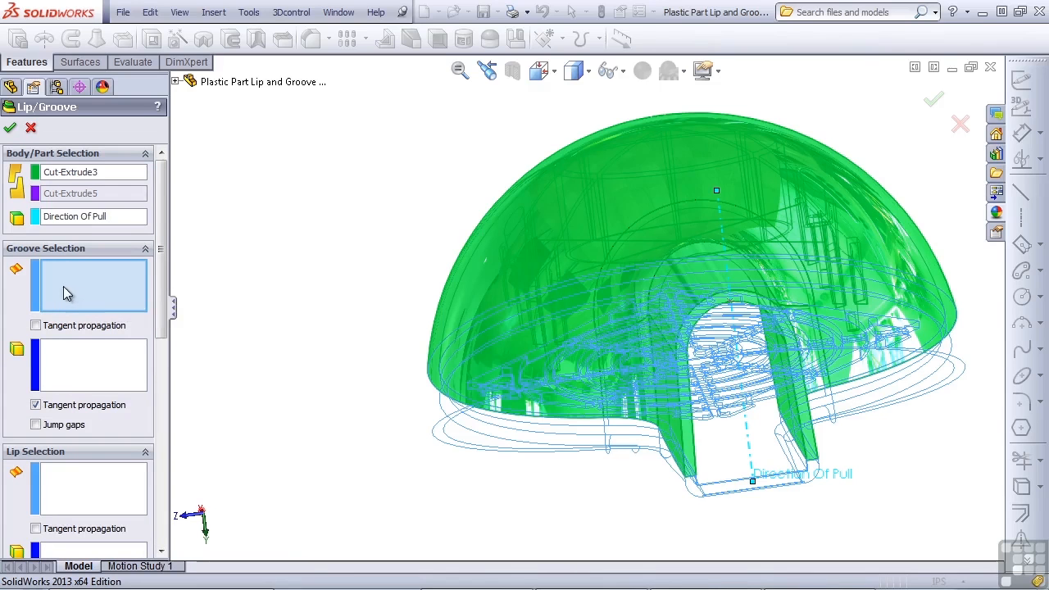
{"action": "mouse_move", "coordinate": [118, 292]}
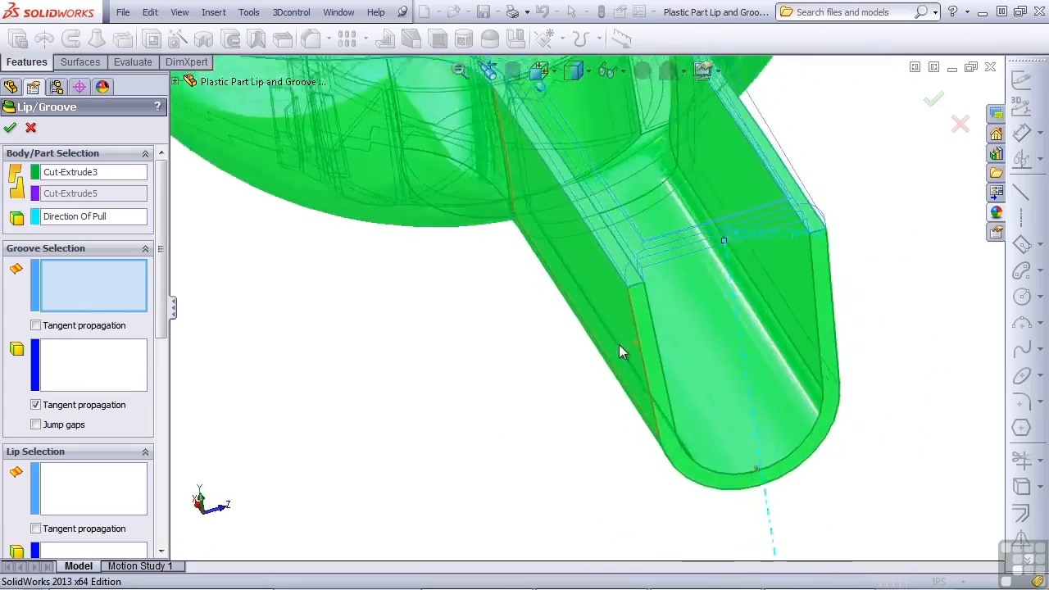
{"action": "left_click", "coordinate": [622, 278]}
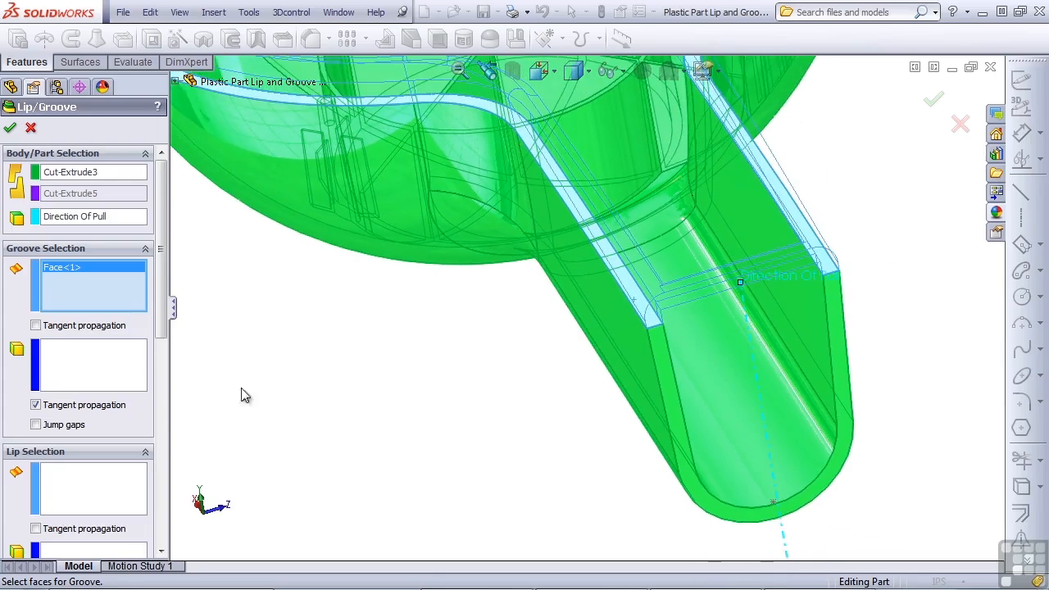
{"action": "mouse_move", "coordinate": [99, 377]}
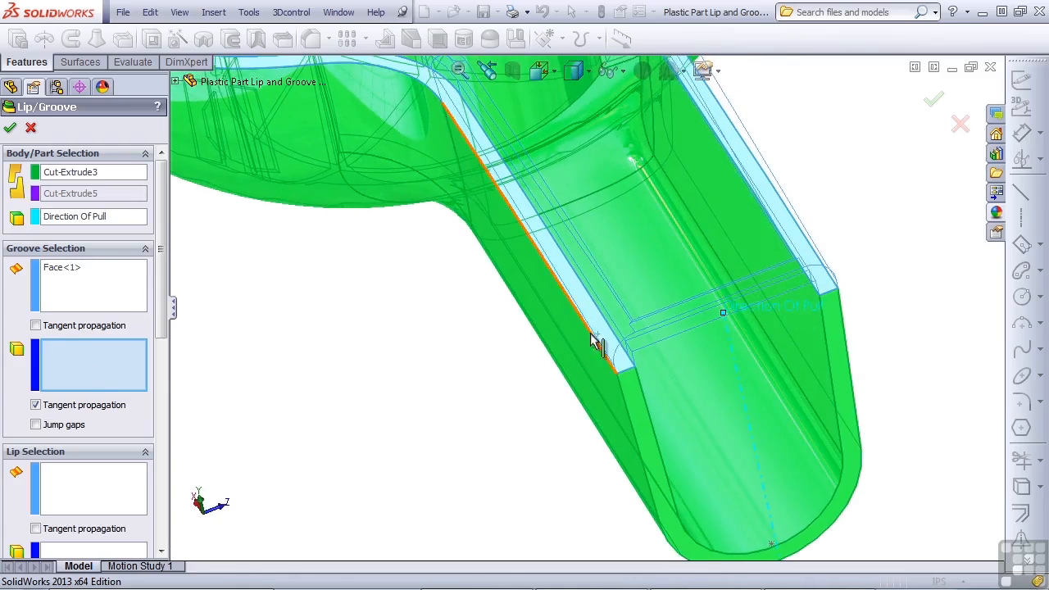
{"action": "mouse_move", "coordinate": [610, 339]}
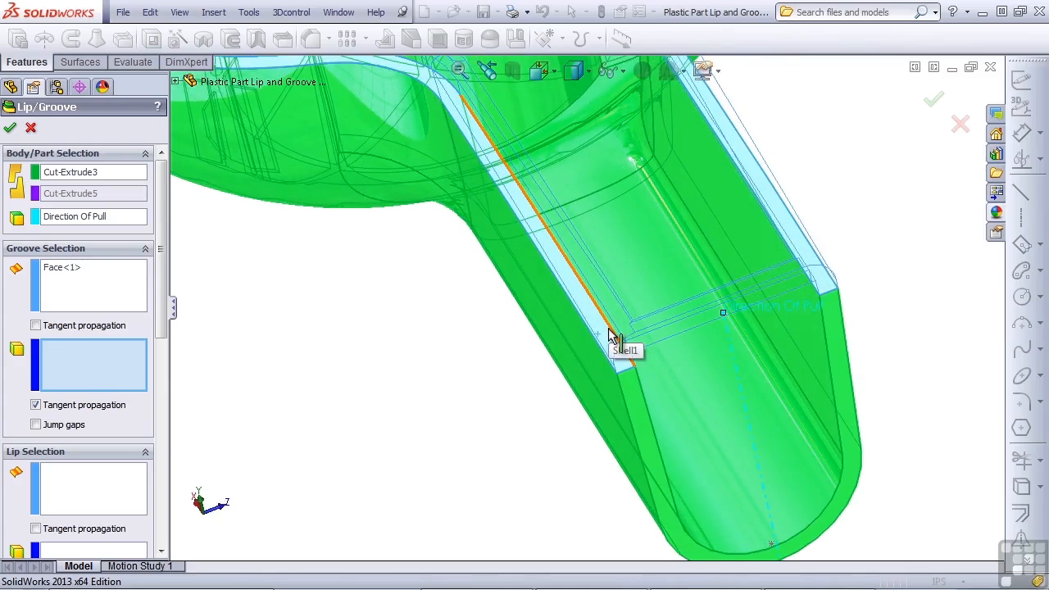
{"action": "left_click", "coordinate": [619, 345]}
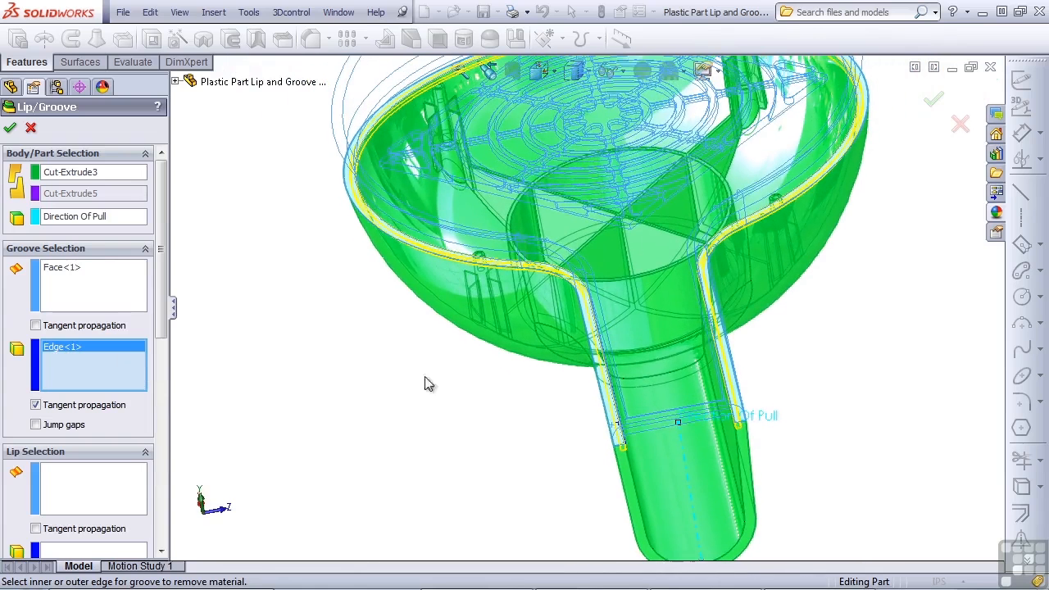
{"action": "left_click", "coordinate": [36, 404]}
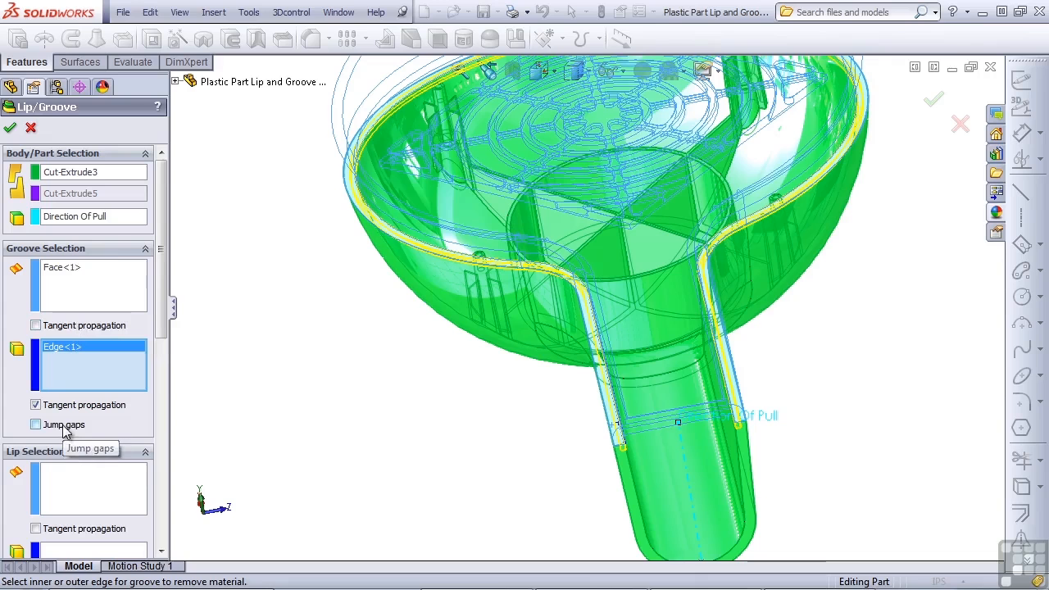
{"action": "mouse_move", "coordinate": [371, 233]}
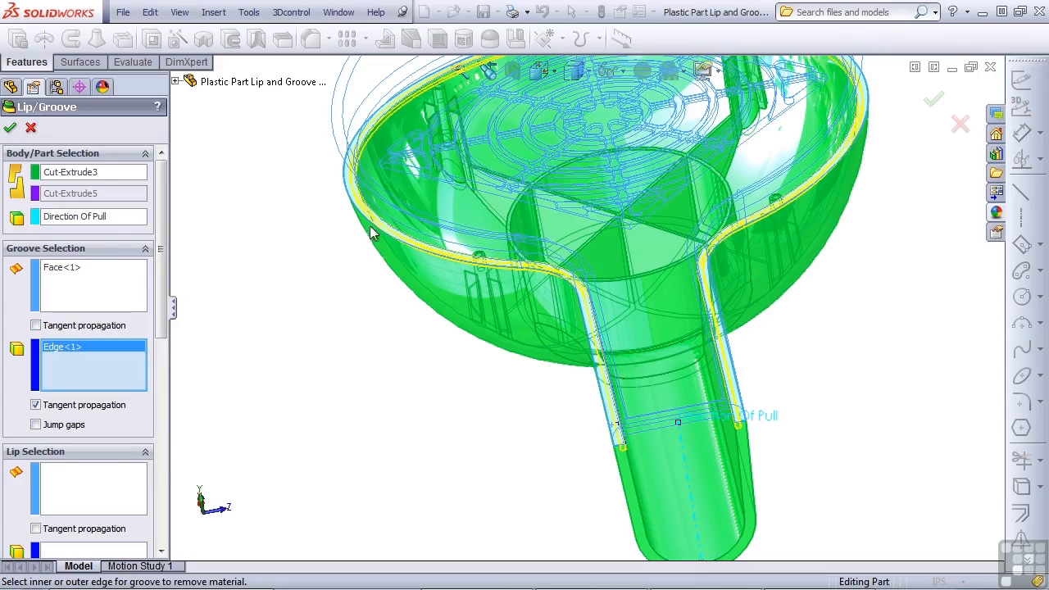
{"action": "mouse_move", "coordinate": [371, 280]}
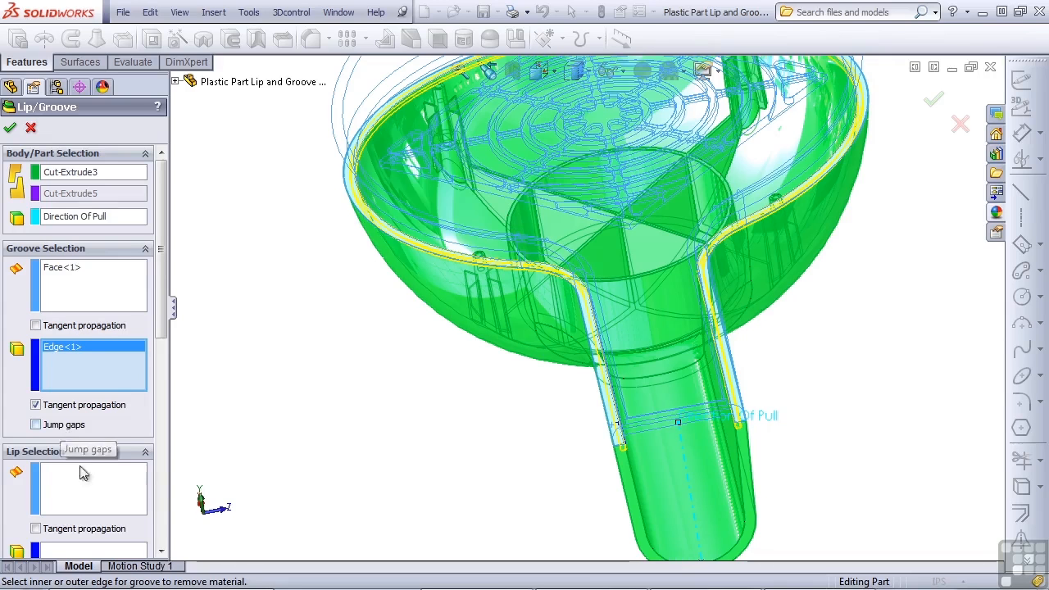
{"action": "mouse_move", "coordinate": [161, 270]}
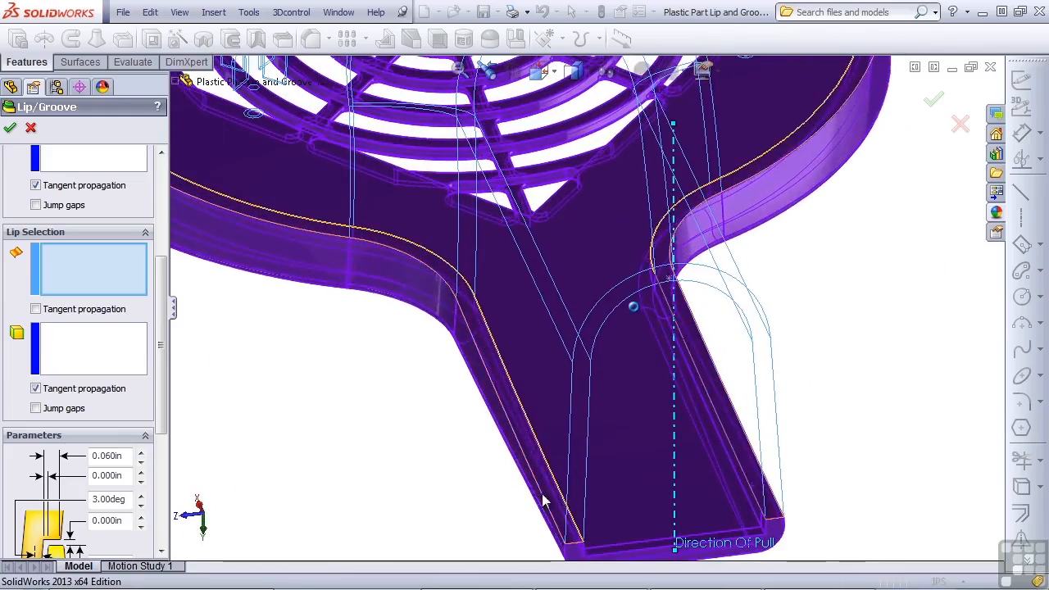
- Pick the bottom body's mating face and its edge as the lip selection
{"action": "left_click", "coordinate": [545, 505]}
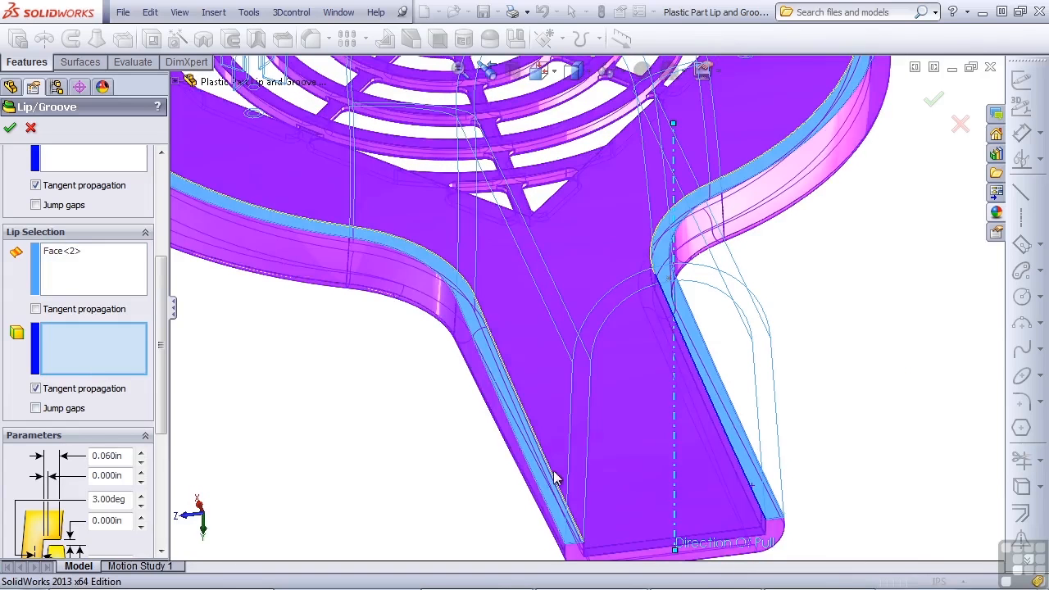
{"action": "left_click", "coordinate": [558, 478]}
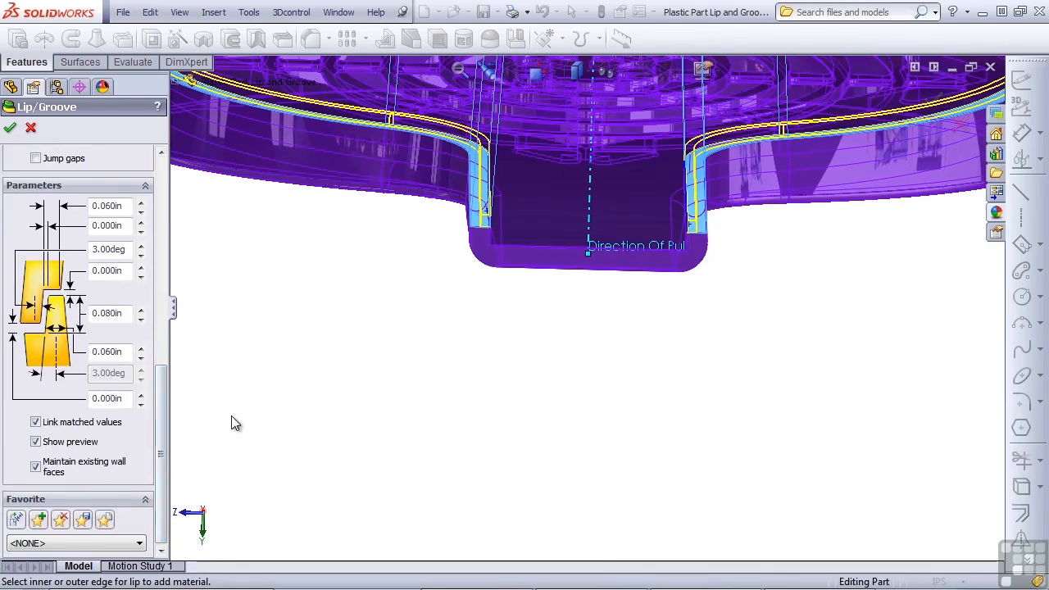
{"action": "mouse_move", "coordinate": [184, 413]}
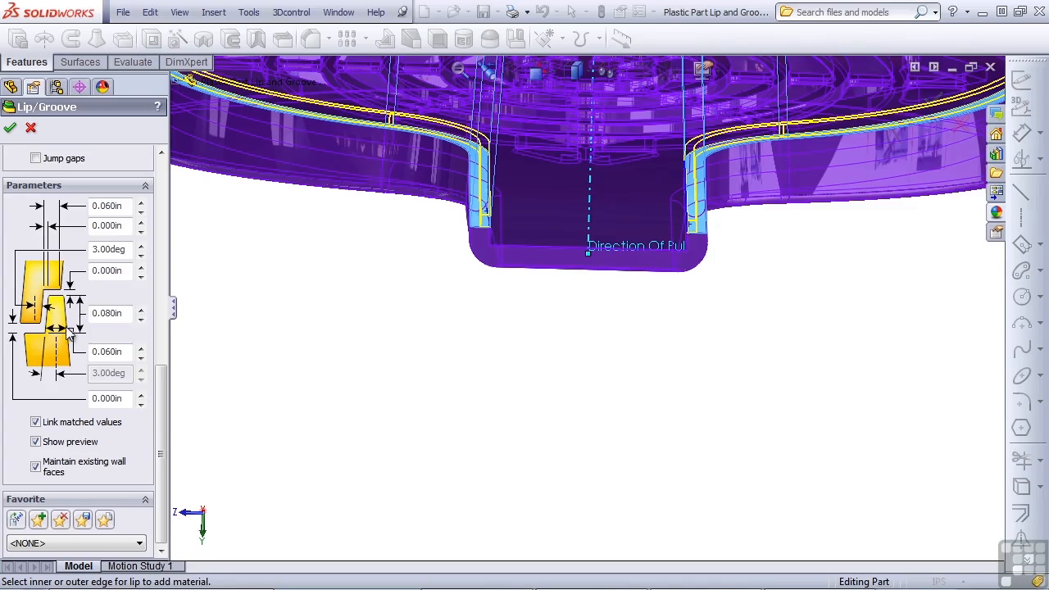
{"action": "mouse_move", "coordinate": [179, 340]}
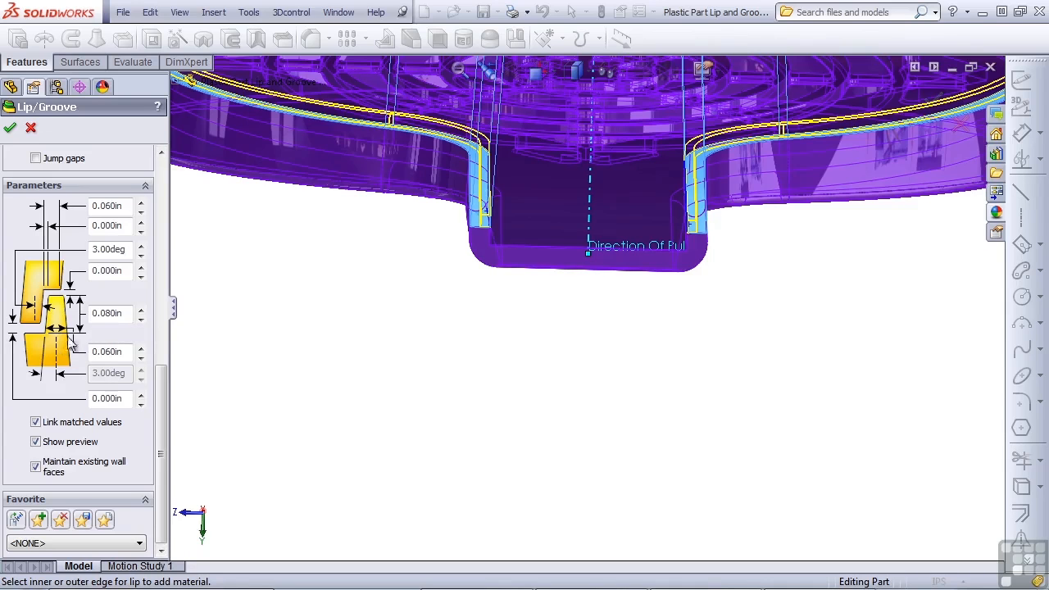
{"action": "mouse_move", "coordinate": [74, 344]}
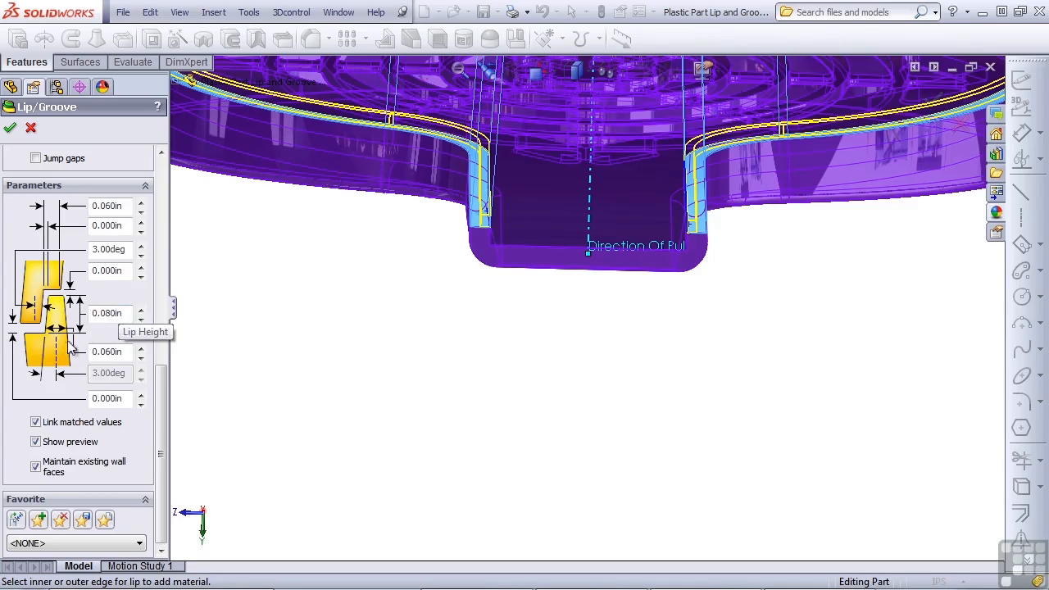
{"action": "mouse_move", "coordinate": [29, 338]}
{"action": "type", "text": ".1"}
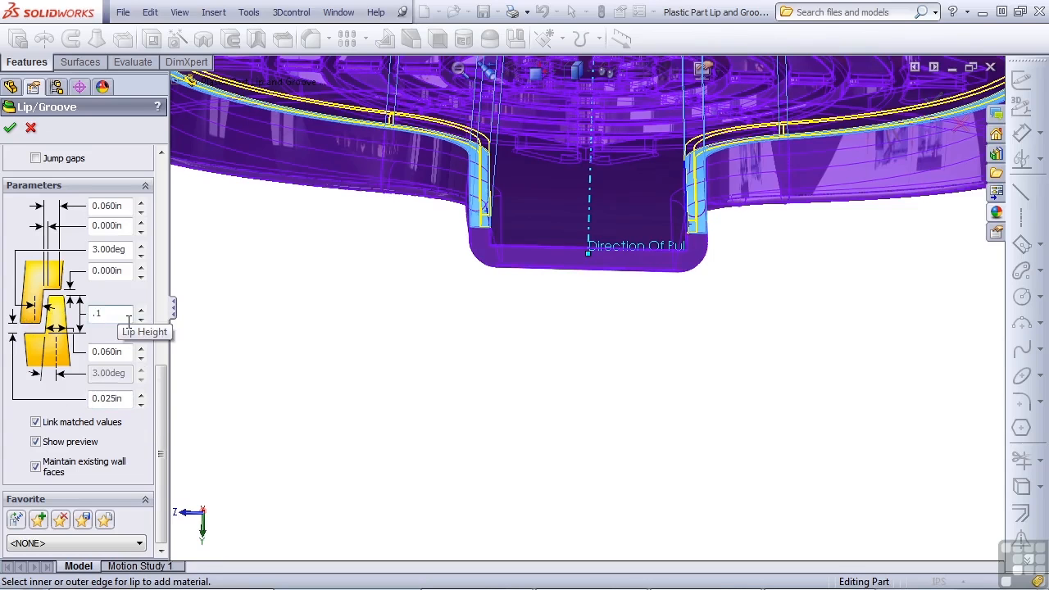
{"action": "mouse_move", "coordinate": [111, 271]}
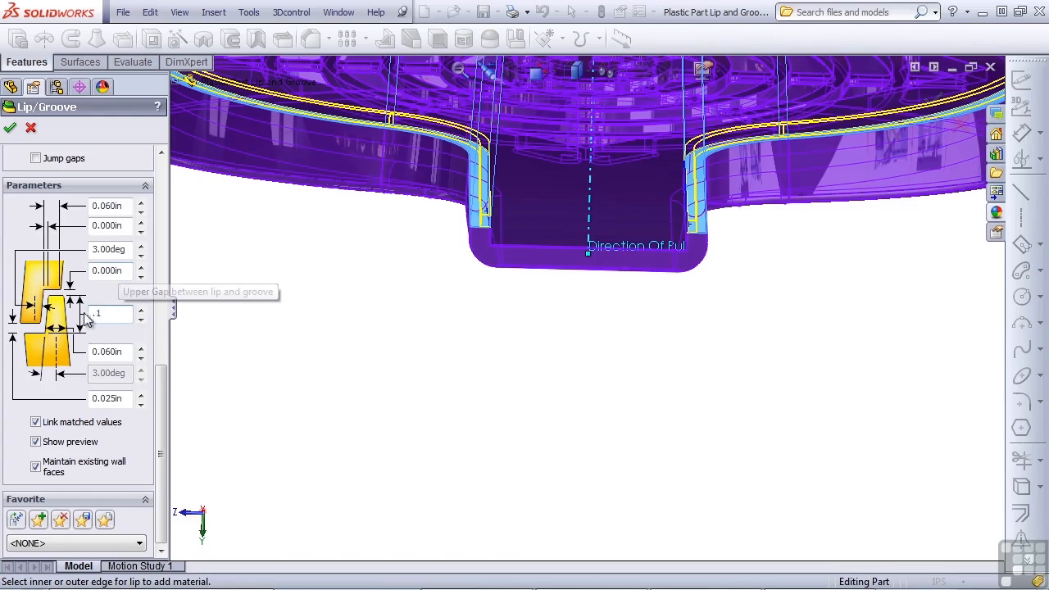
{"action": "mouse_move", "coordinate": [51, 302]}
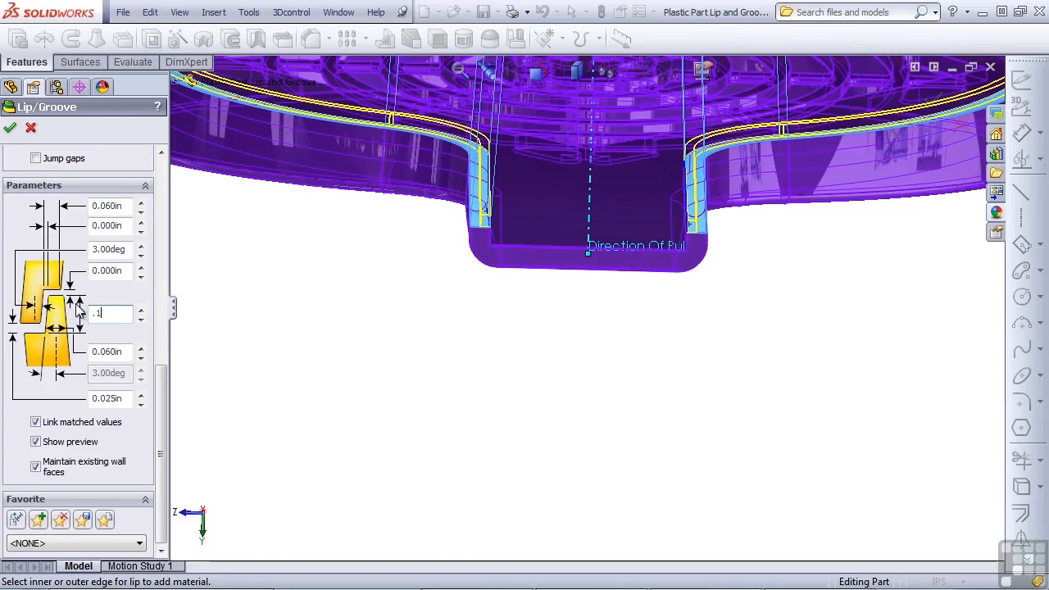
{"action": "mouse_move", "coordinate": [108, 351]}
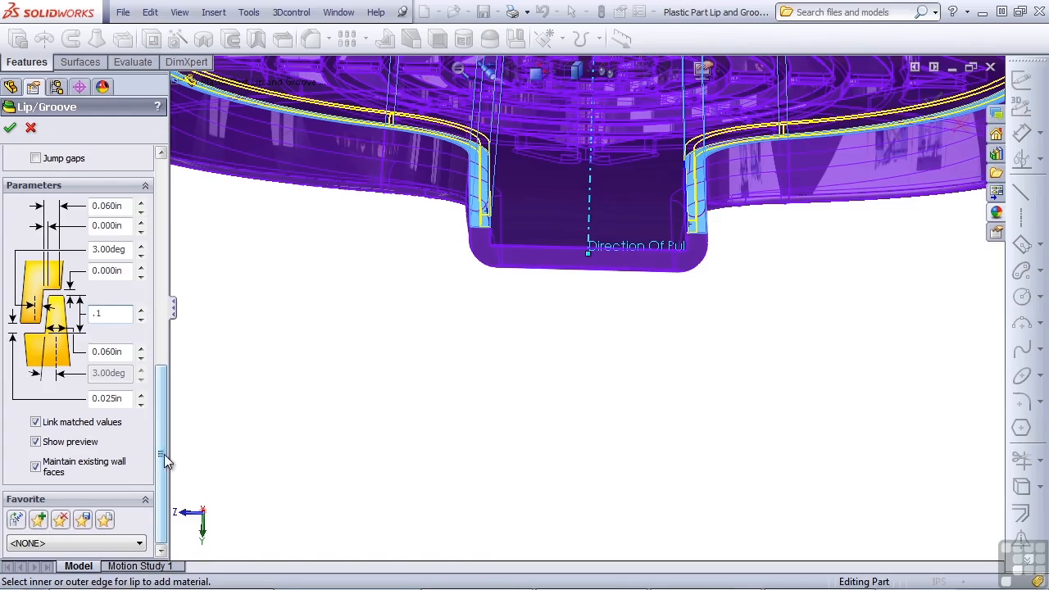
- Enter a lip height of 0.100 in with the 0.025 in gap
{"action": "type", "text": "0.100in"}
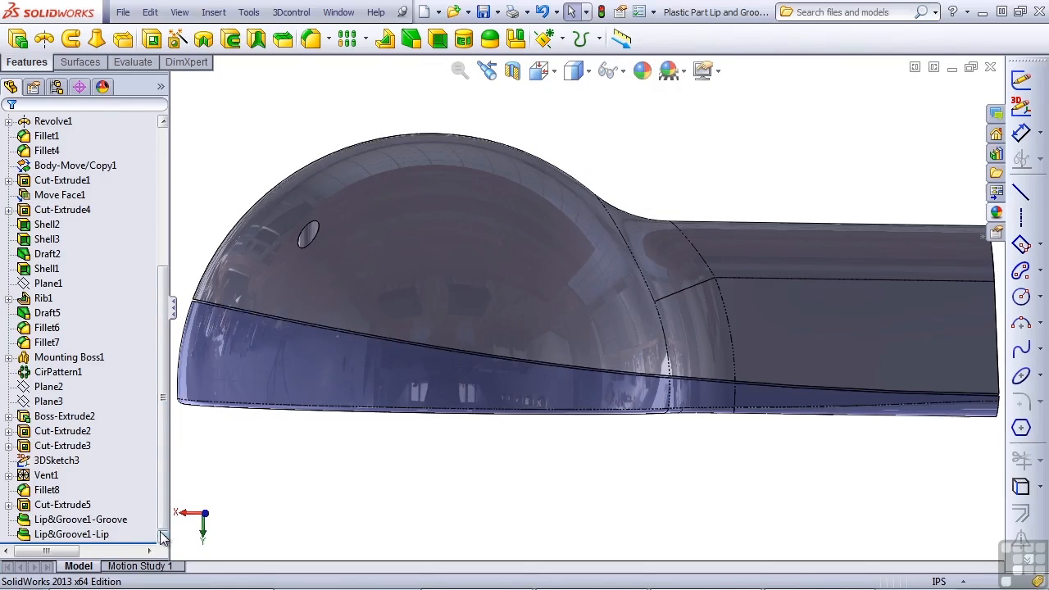
- Highlight Lip&Groove1-Lip in the tree, then reopen Lip&Groove1 with Edit Feature
{"action": "left_click", "coordinate": [72, 535]}
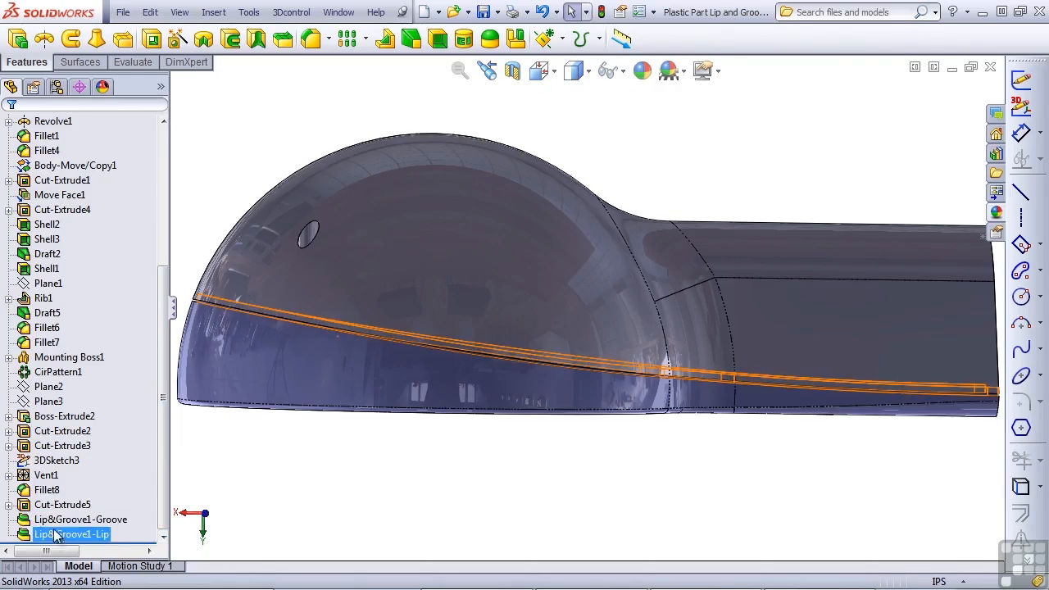
{"action": "left_click", "coordinate": [277, 492]}
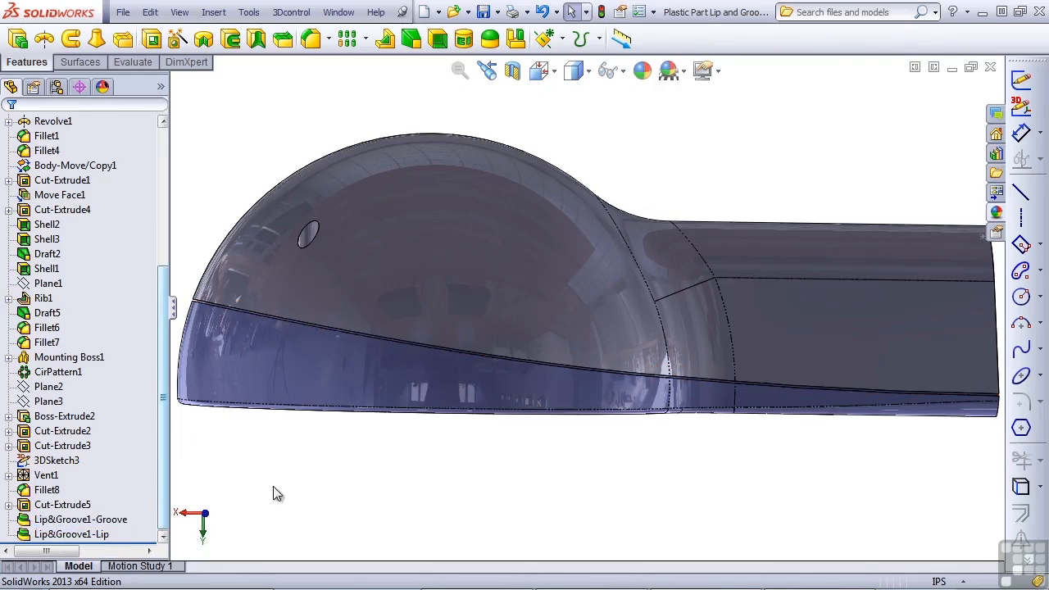
{"action": "mouse_move", "coordinate": [328, 486]}
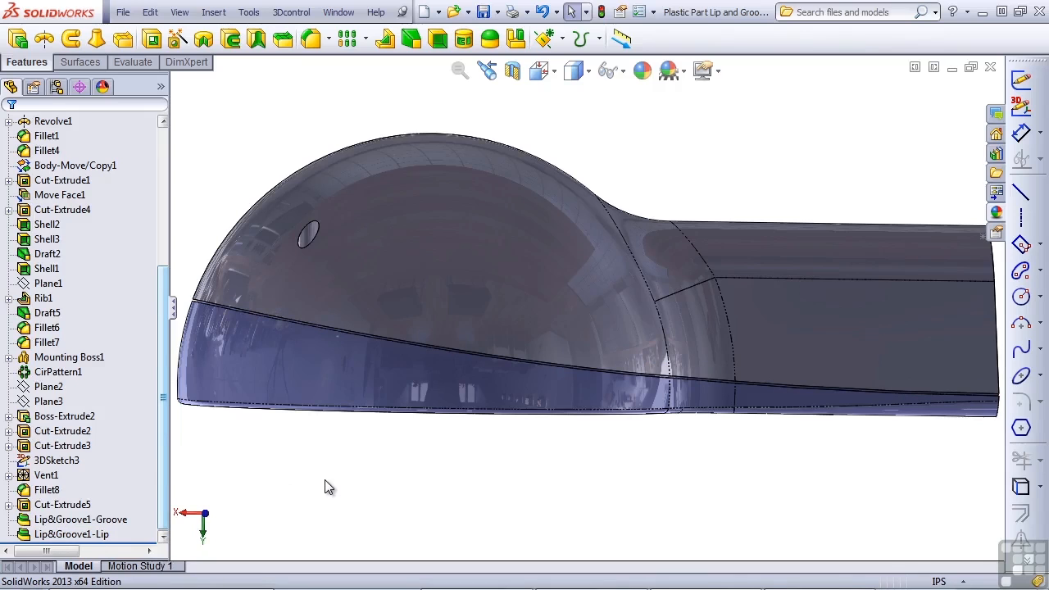
{"action": "mouse_move", "coordinate": [206, 500]}
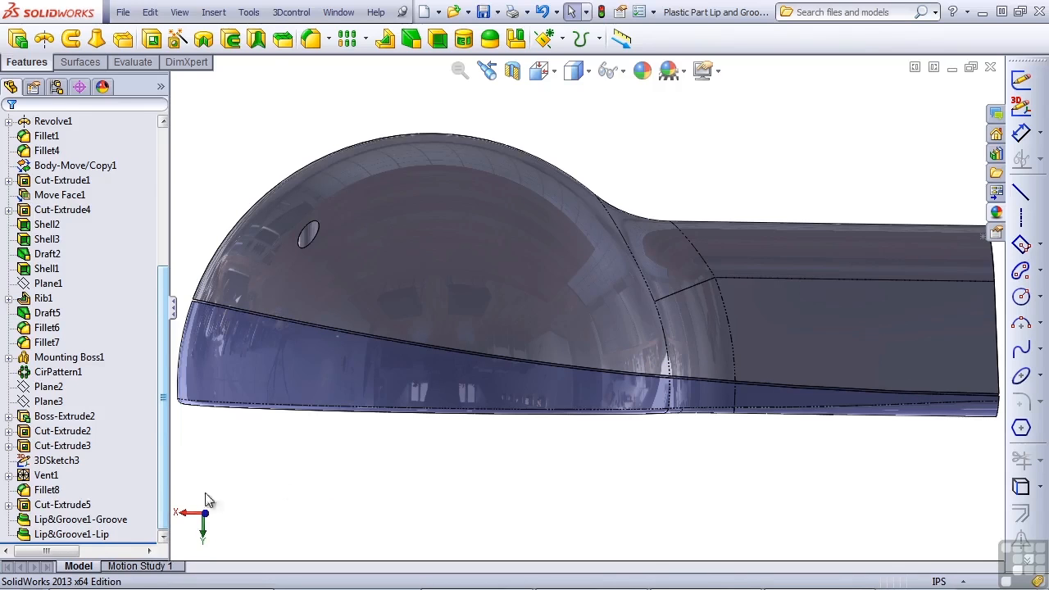
{"action": "left_click", "coordinate": [82, 518]}
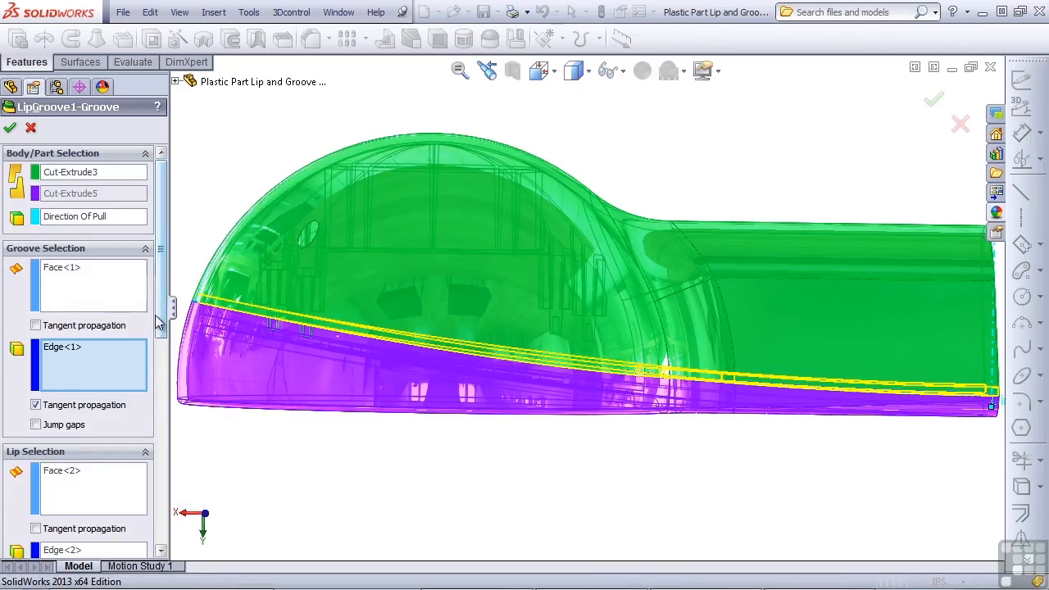
{"action": "scroll", "scroll_direction": "down", "scroll_amount": 3}
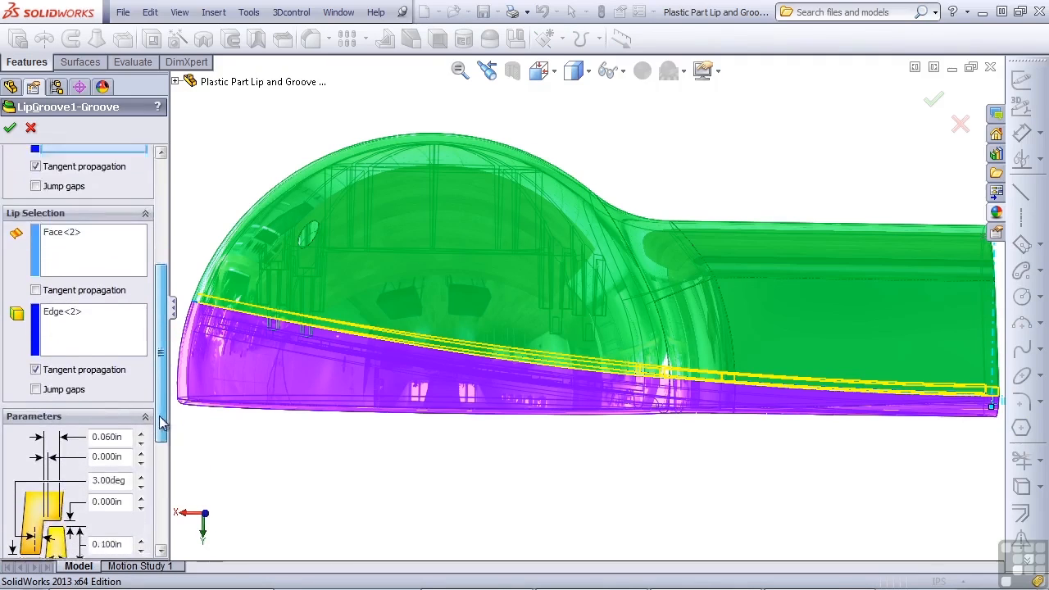